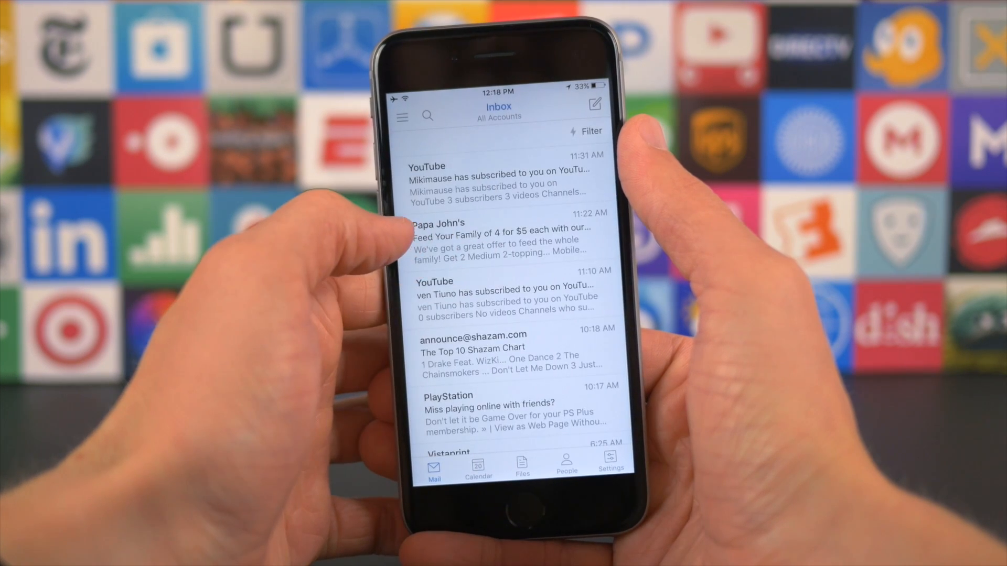
{"action": "left_click", "coordinate": [507, 295]}
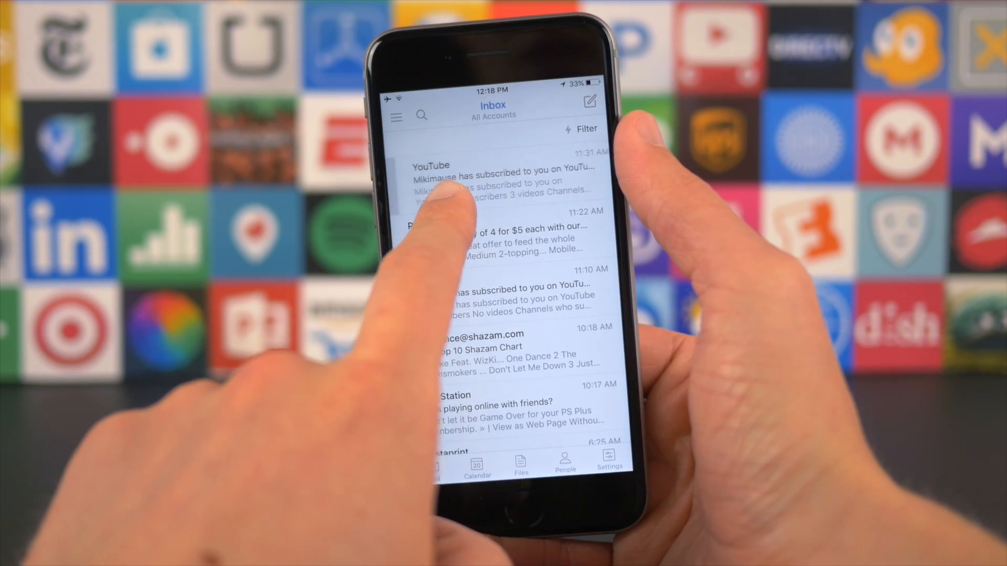
{"action": "scroll", "scroll_direction": "up", "scroll_amount": 3}
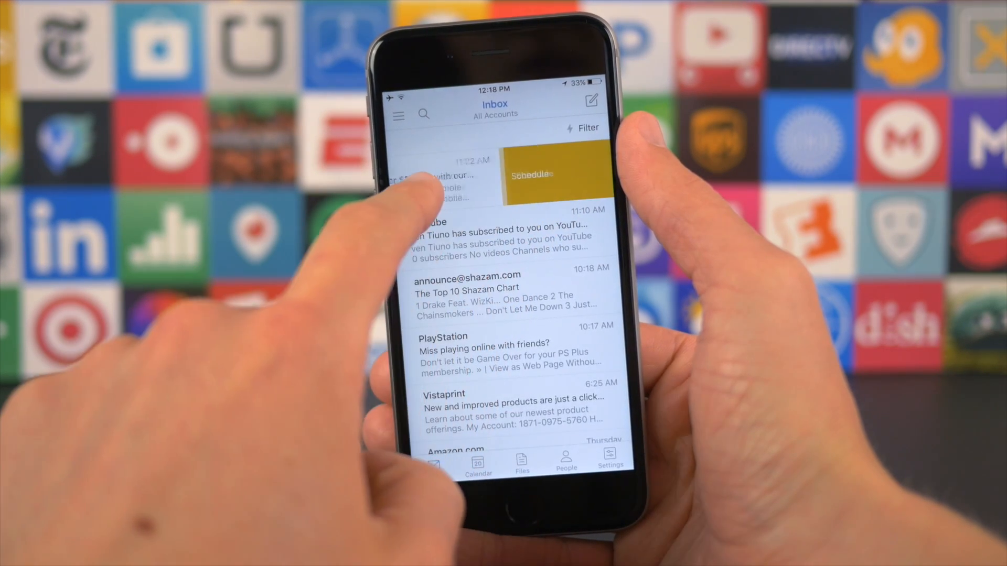
{"action": "left_click", "coordinate": [555, 174]}
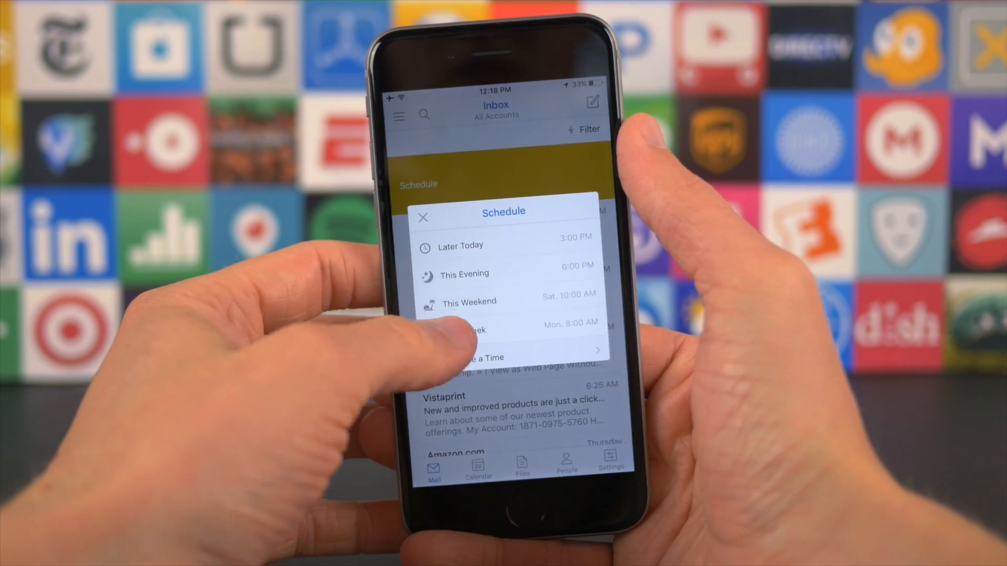
{"action": "left_click", "coordinate": [489, 358]}
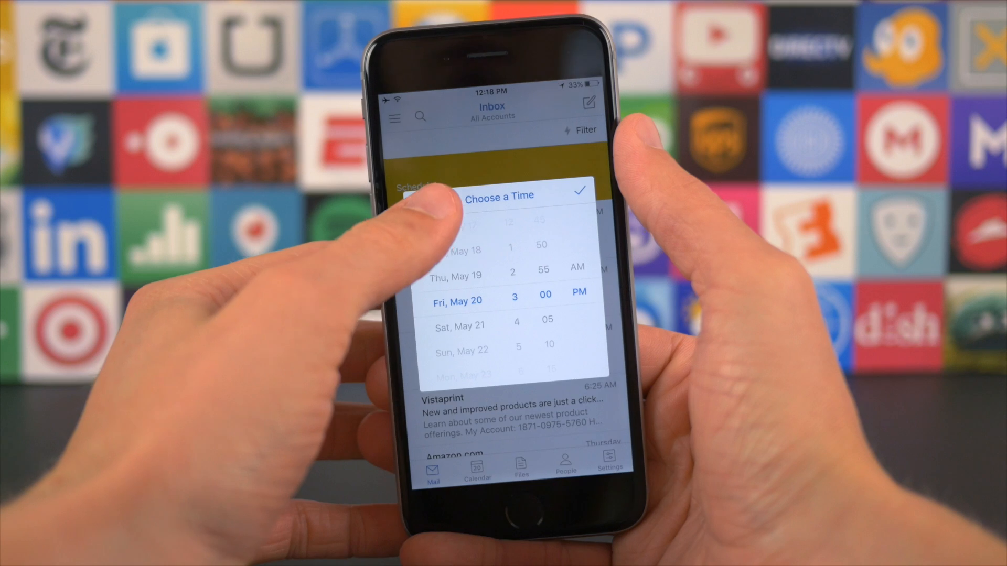